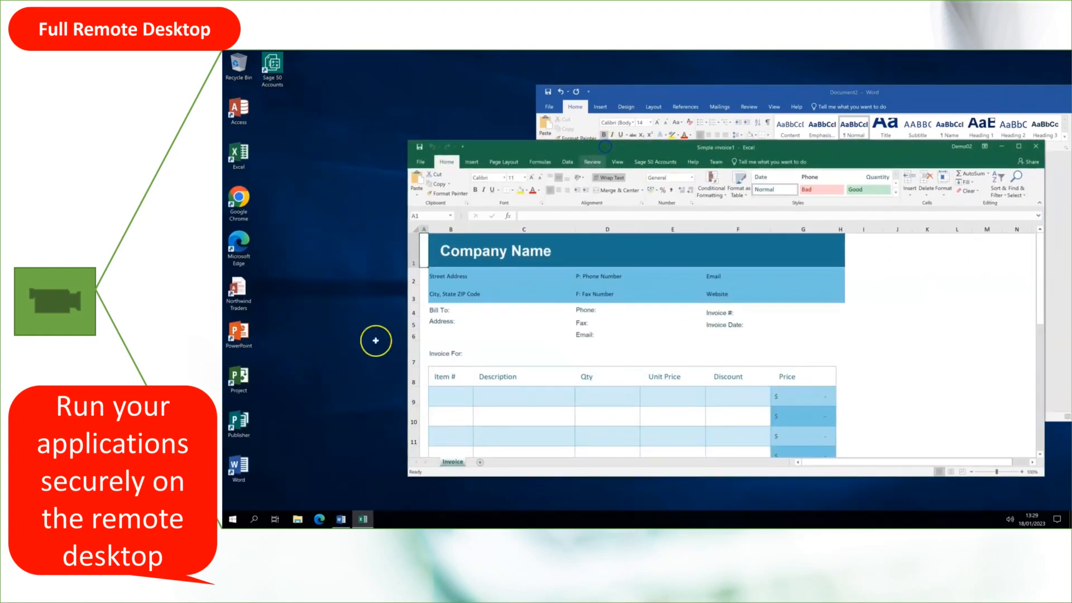
# - Launch Sage 50 Accounts as a RemoteApp and restore its window from full screen
pyautogui.click(232, 519)
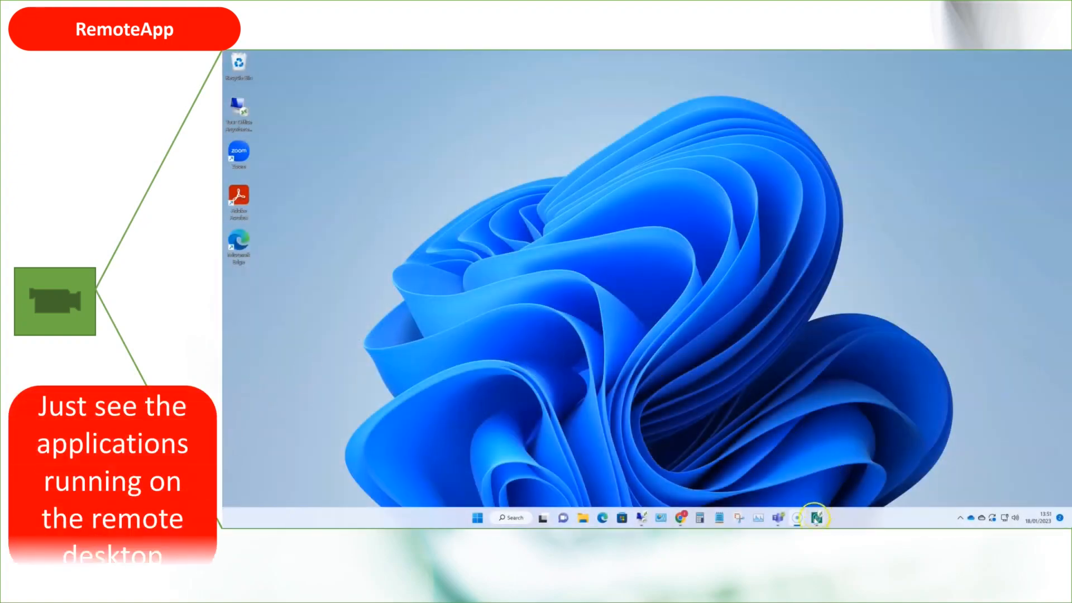
pyautogui.click(816, 517)
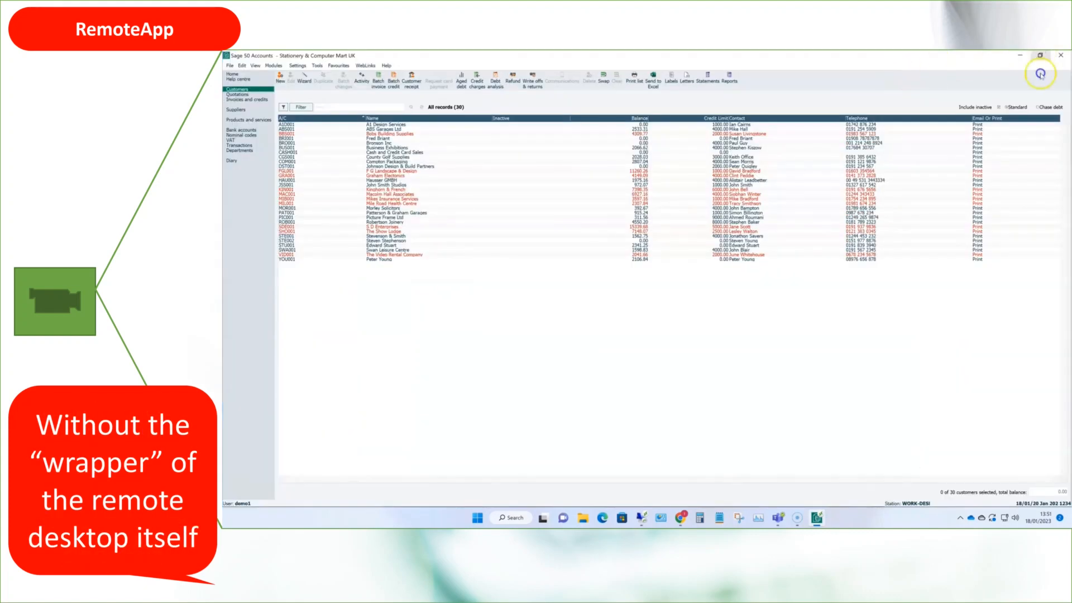
pyautogui.click(477, 518)
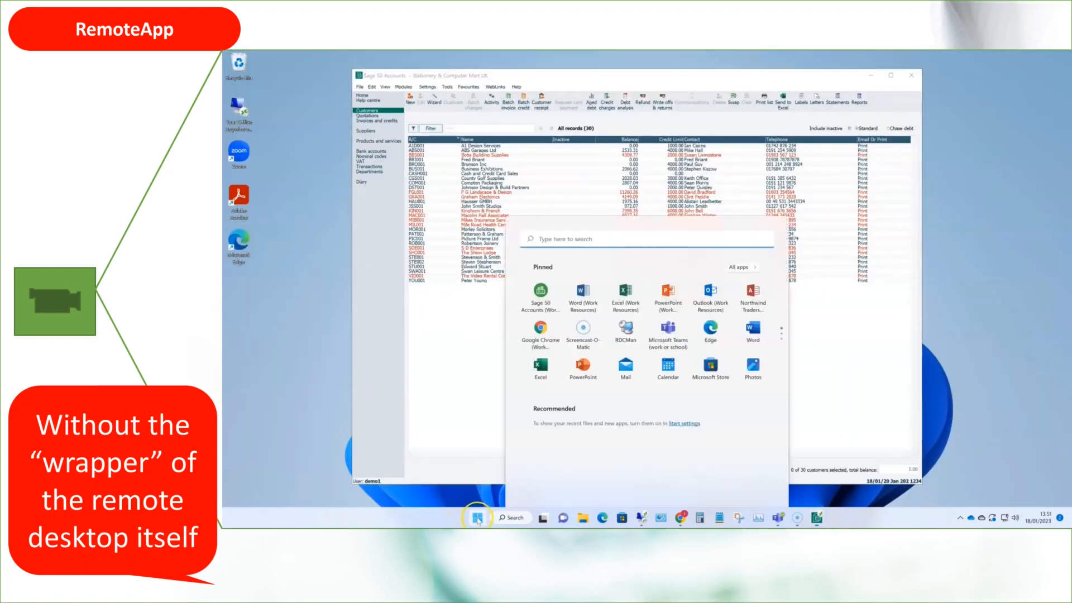
# - Launch Word and Excel as RemoteApps with a blank document and blank workbook
pyautogui.click(583, 292)
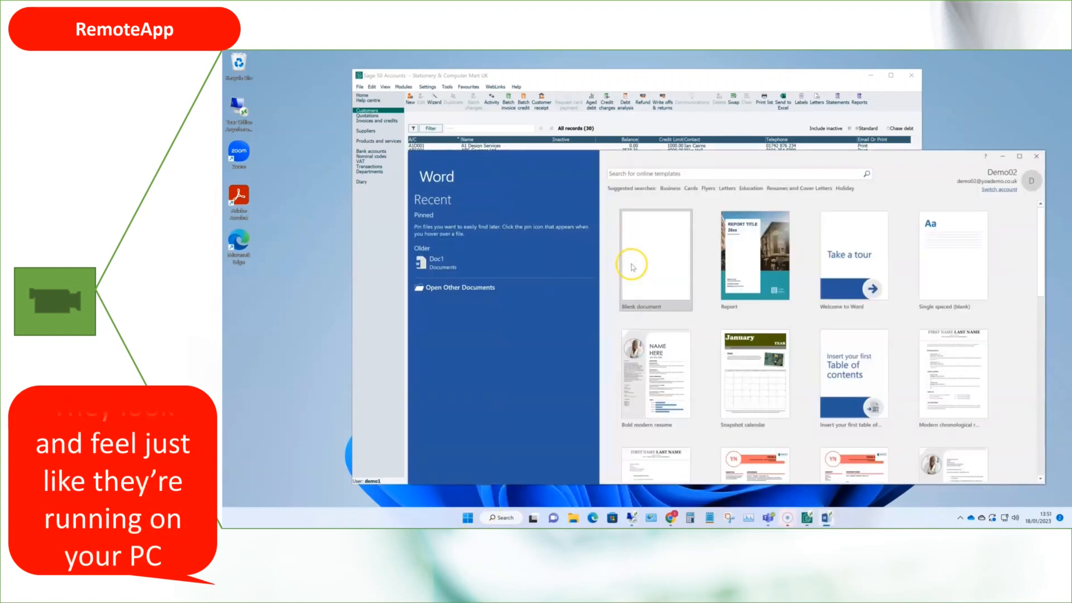
pyautogui.click(654, 260)
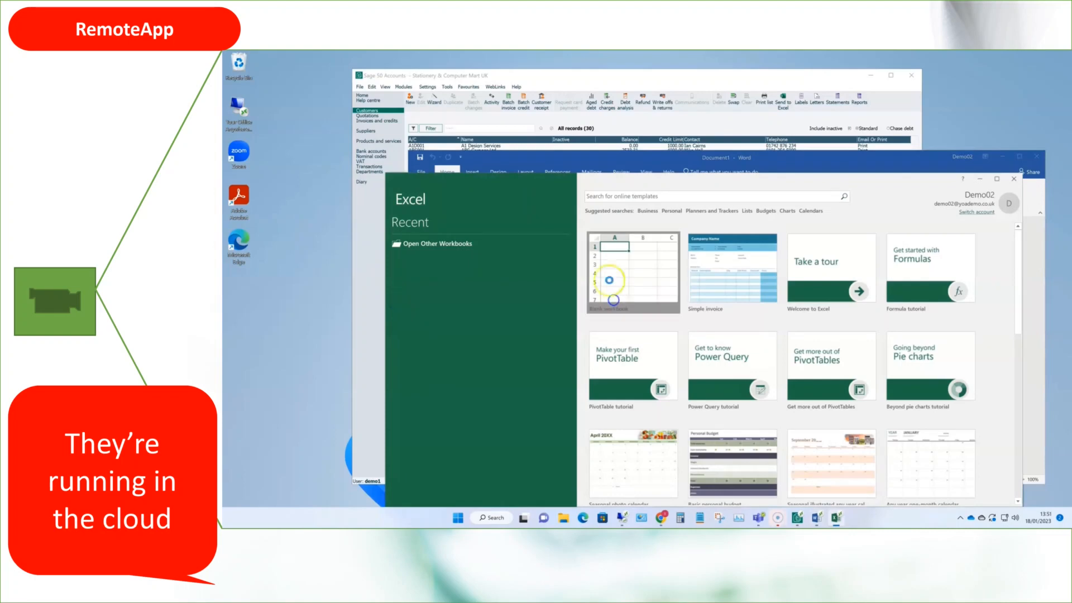
pyautogui.click(608, 281)
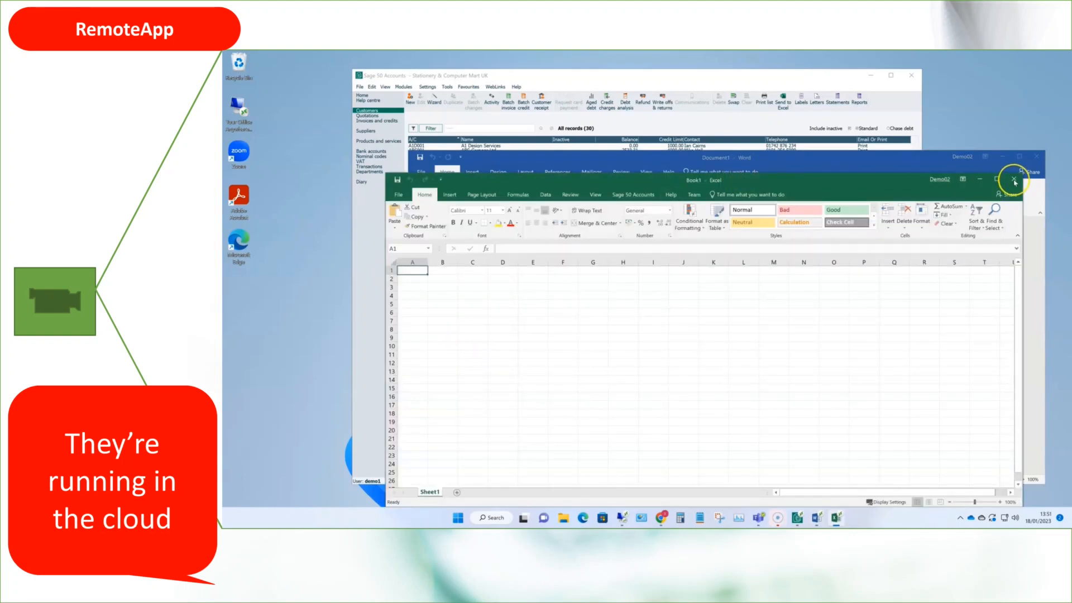
pyautogui.click(1018, 180)
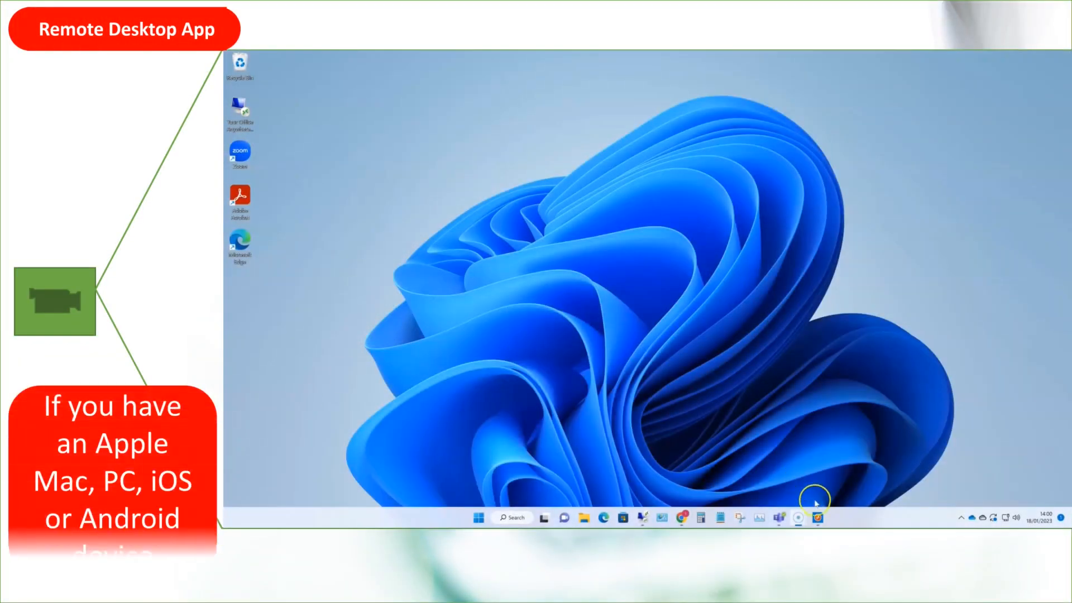
# - In the Remote Desktop client, view PCs and Work Resources, then start a blank Word document
pyautogui.click(818, 517)
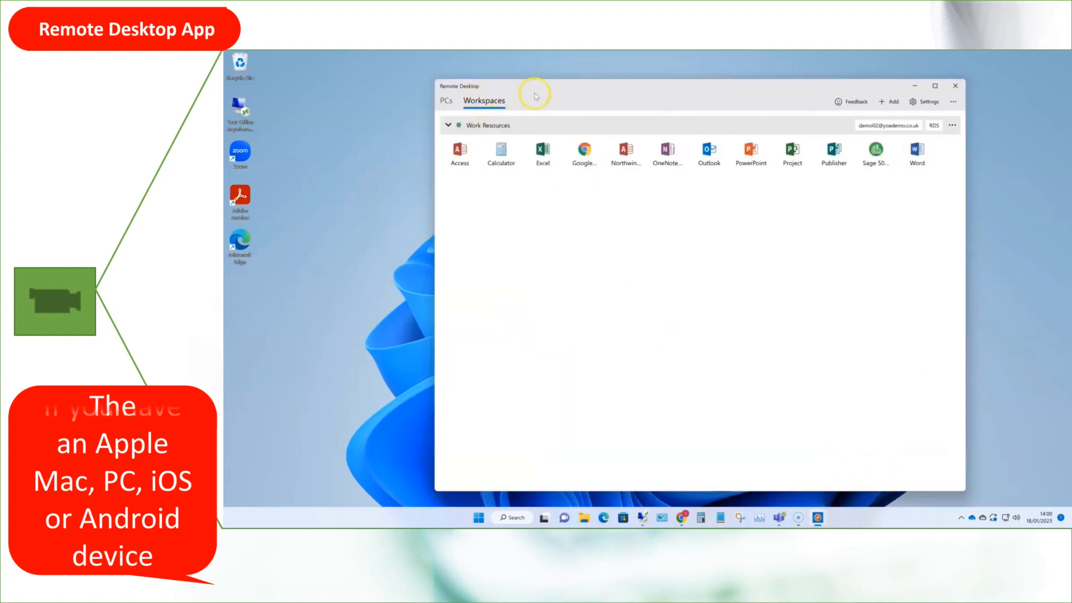
pyautogui.click(445, 101)
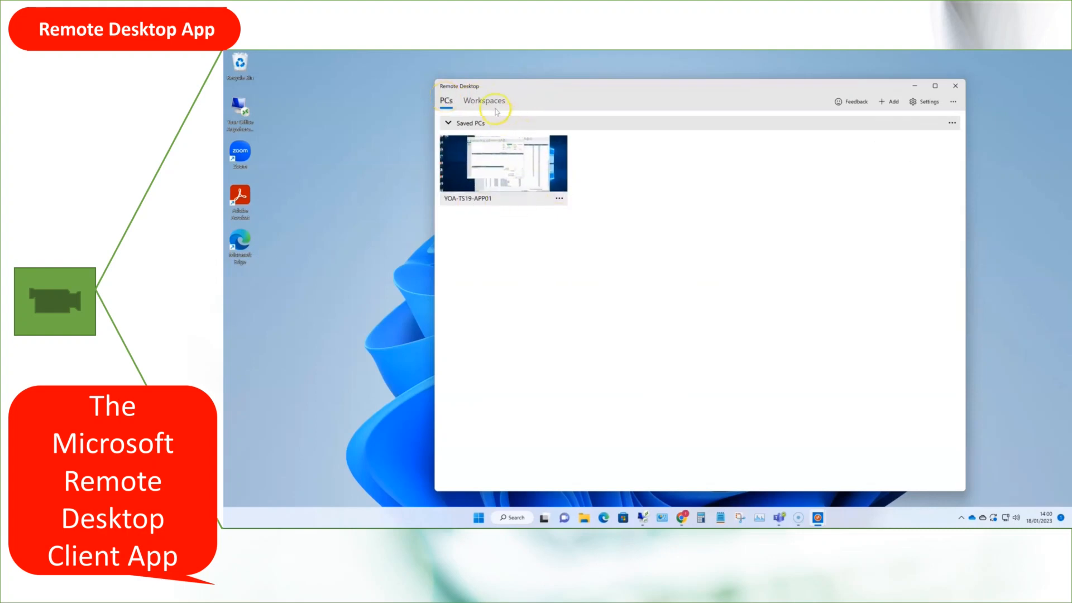
pyautogui.click(484, 100)
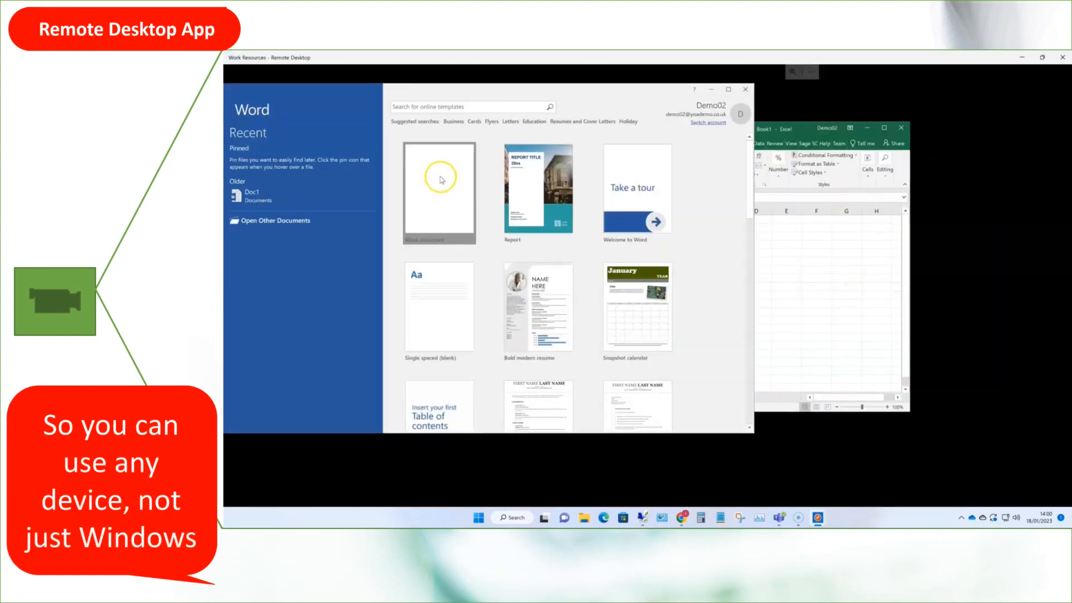
pyautogui.click(439, 191)
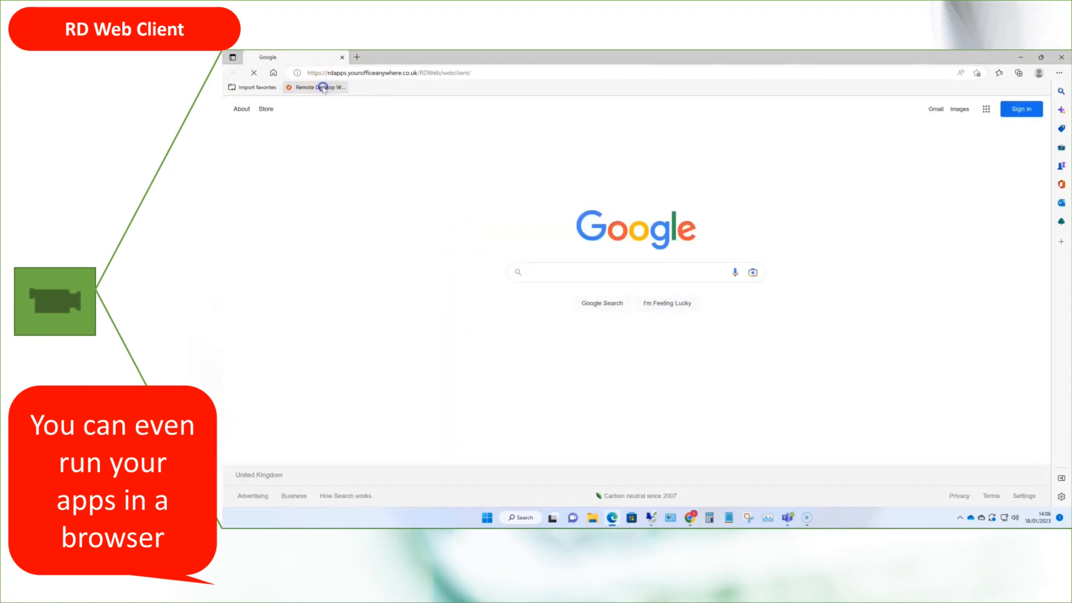
# - Sign in to the RD Web Client bookmark page and launch Word in the browser
pyautogui.click(315, 87)
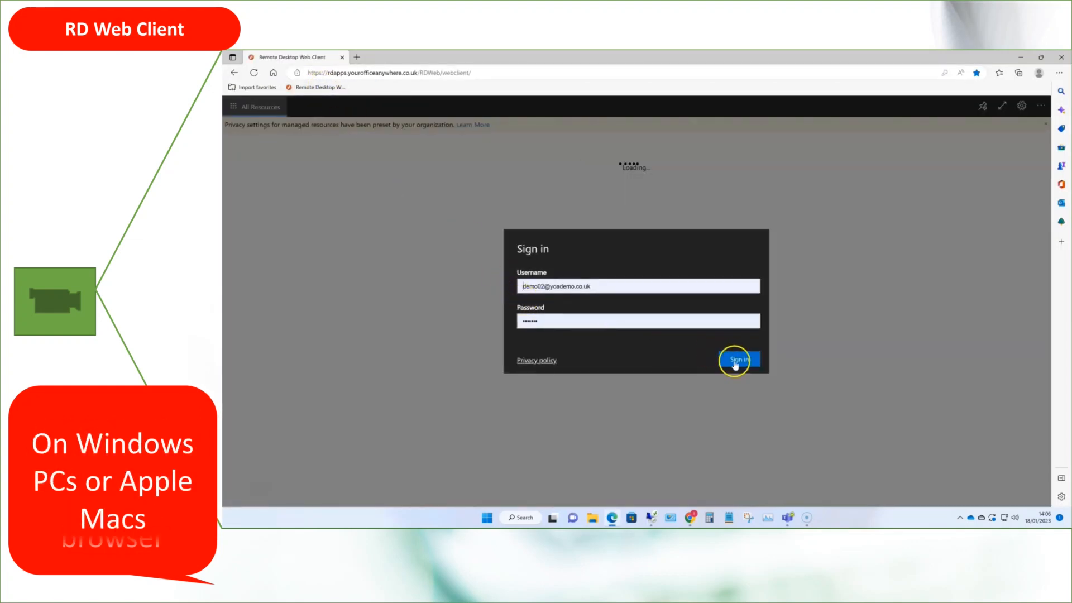
pyautogui.click(734, 360)
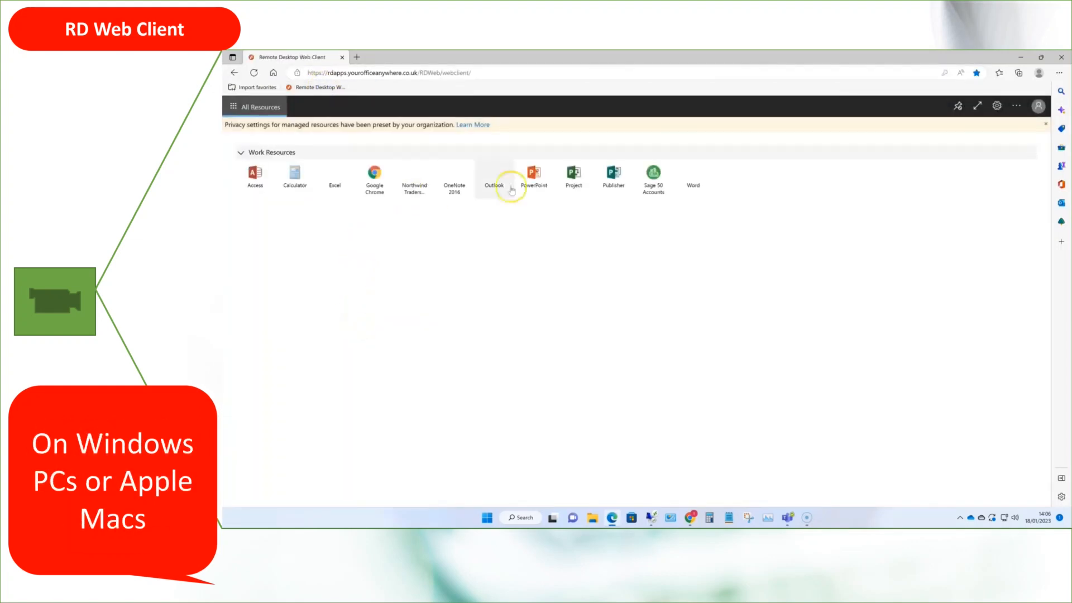
pyautogui.click(692, 174)
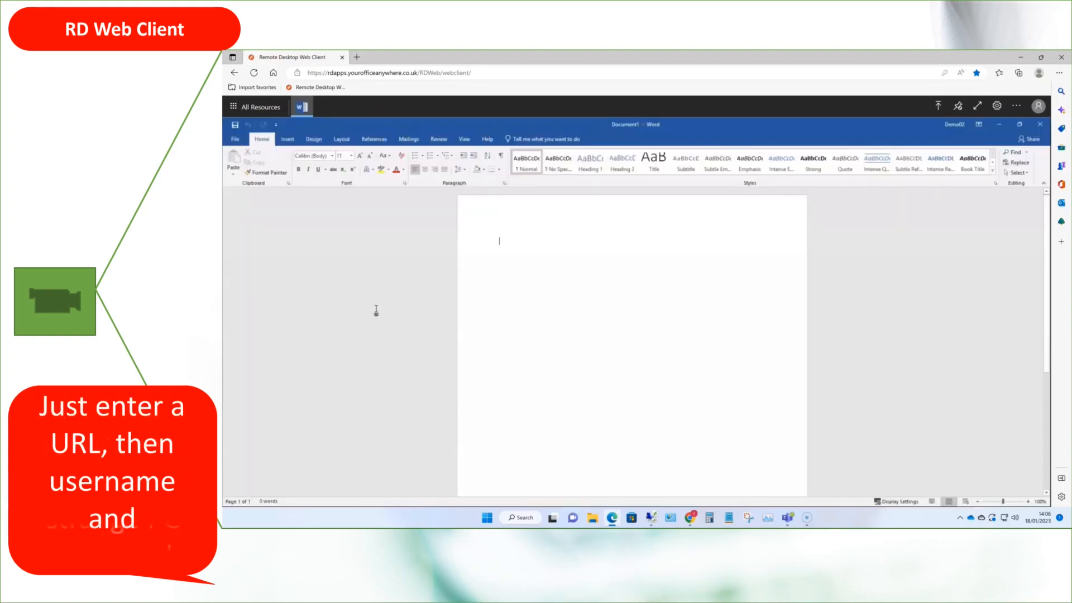
# - Launch Excel from All Resources and switch between the Word and Excel sessions
pyautogui.click(261, 107)
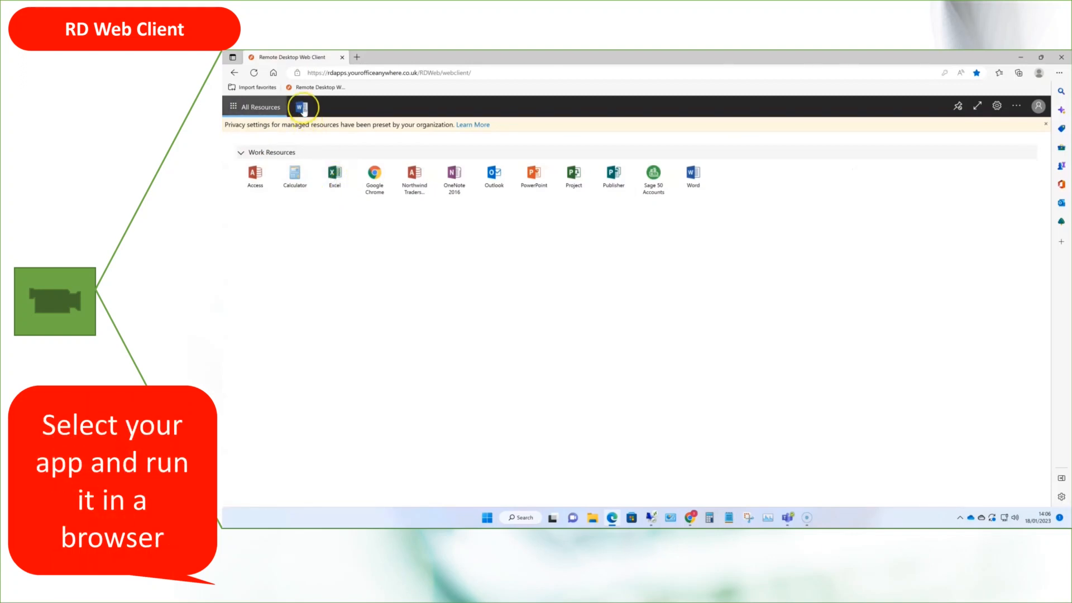
pyautogui.click(334, 174)
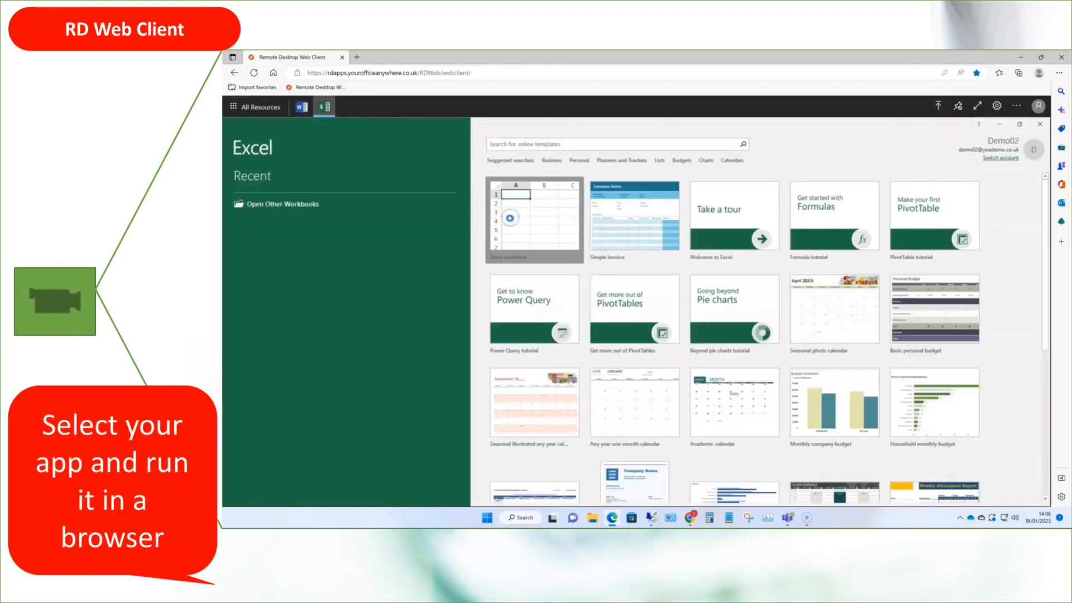
pyautogui.click(301, 106)
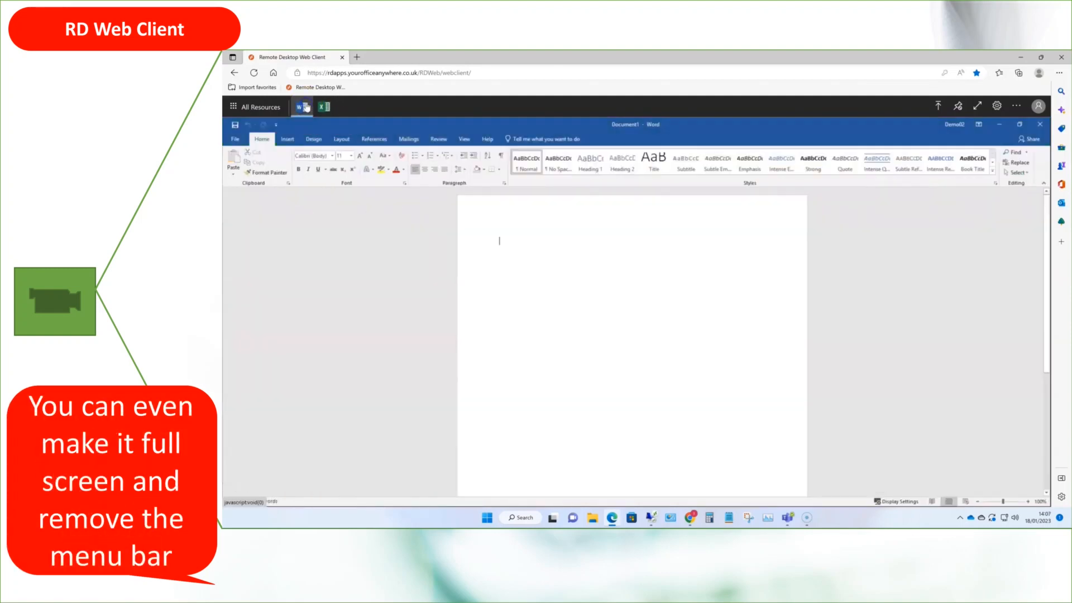
pyautogui.click(323, 107)
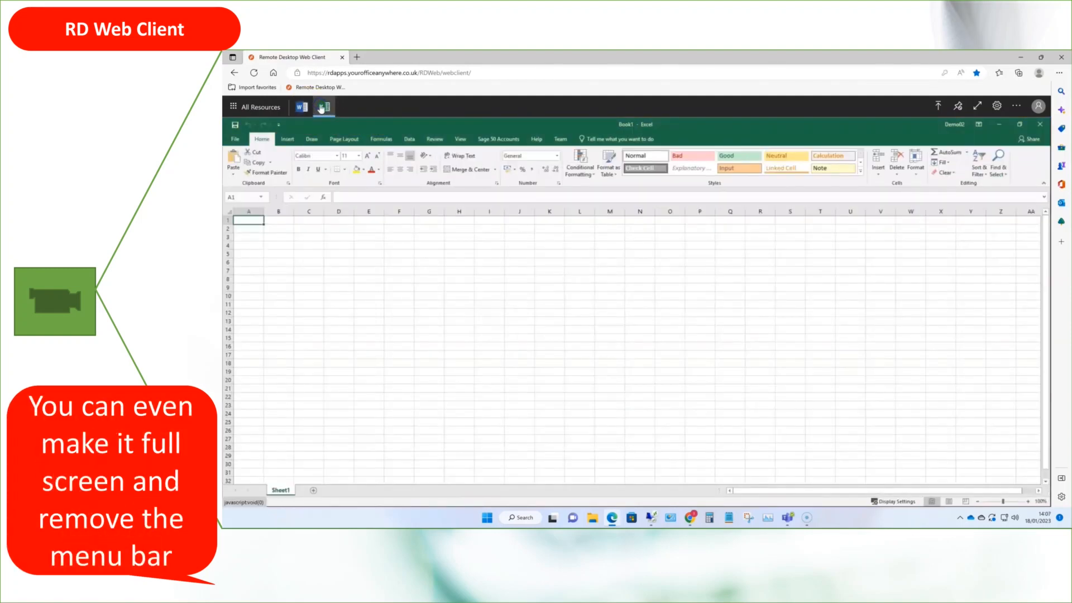